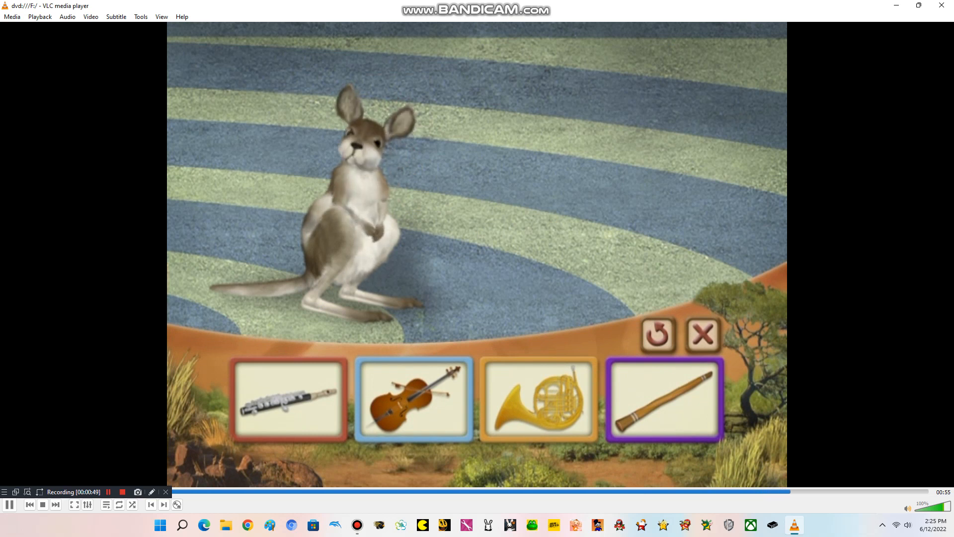
- Pick the instrument card belonging to the kangaroo in the DVD game
click(636, 491)
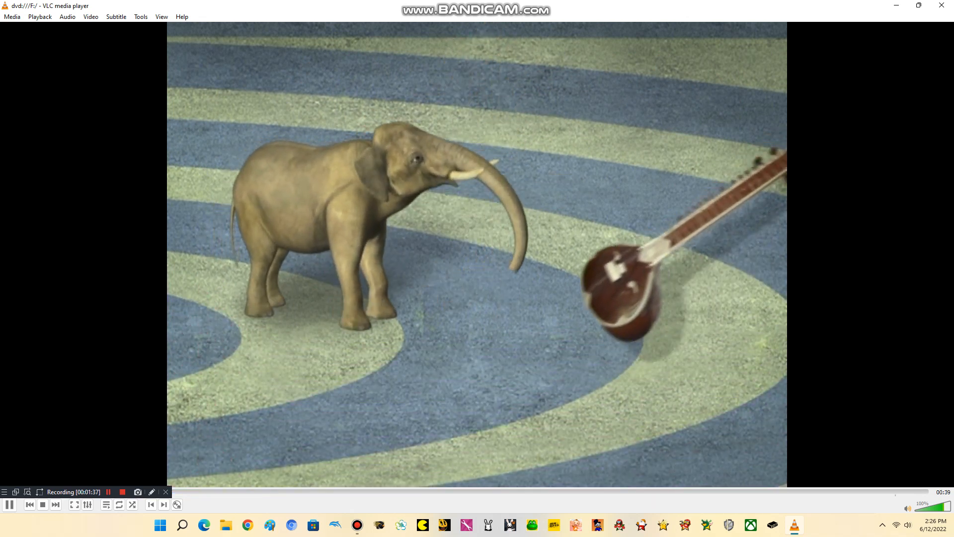
- Choose the sitar card for the elephant and let its matching animation play
click(850, 491)
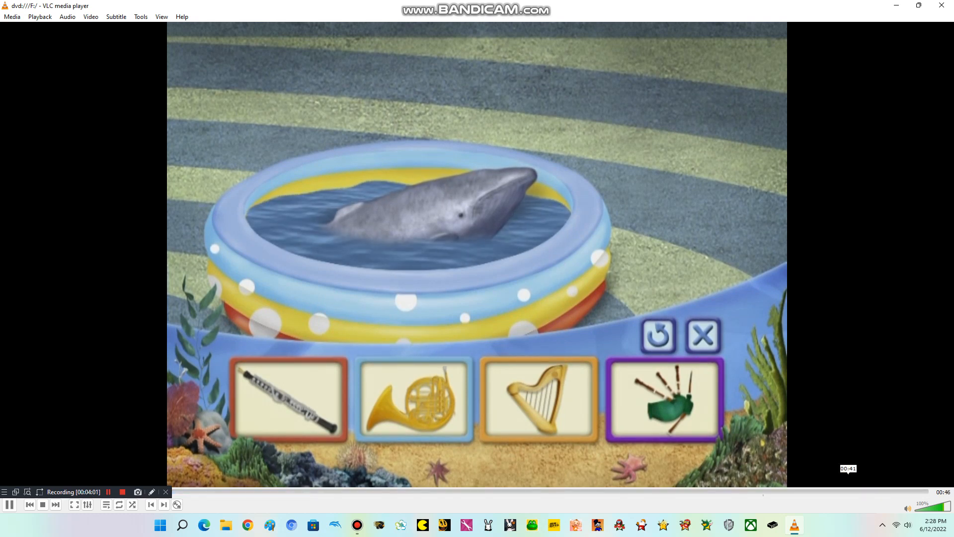
- Pick the instrument card belonging to the whale in the paddling pool
click(414, 400)
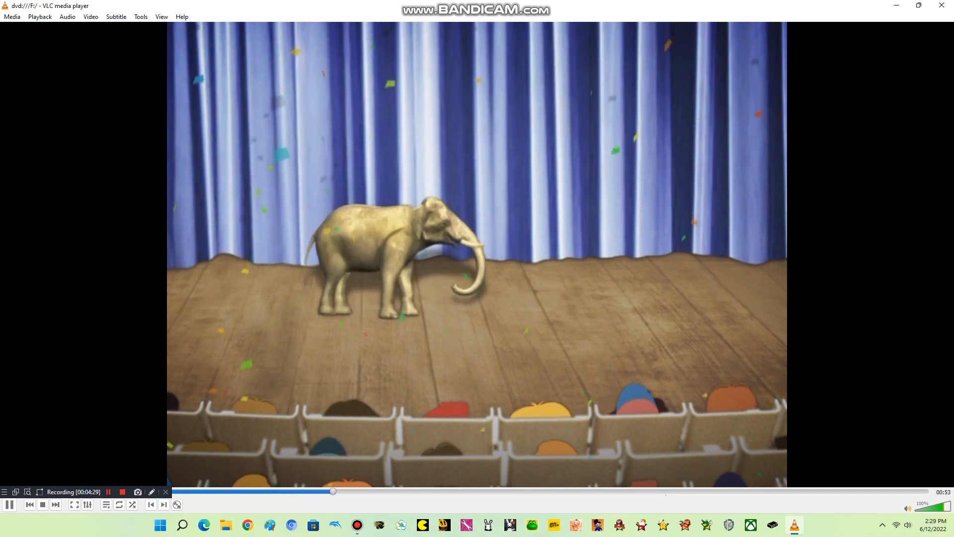
- Advance the finale stage scene until spotlights shine on the elephant
click(453, 491)
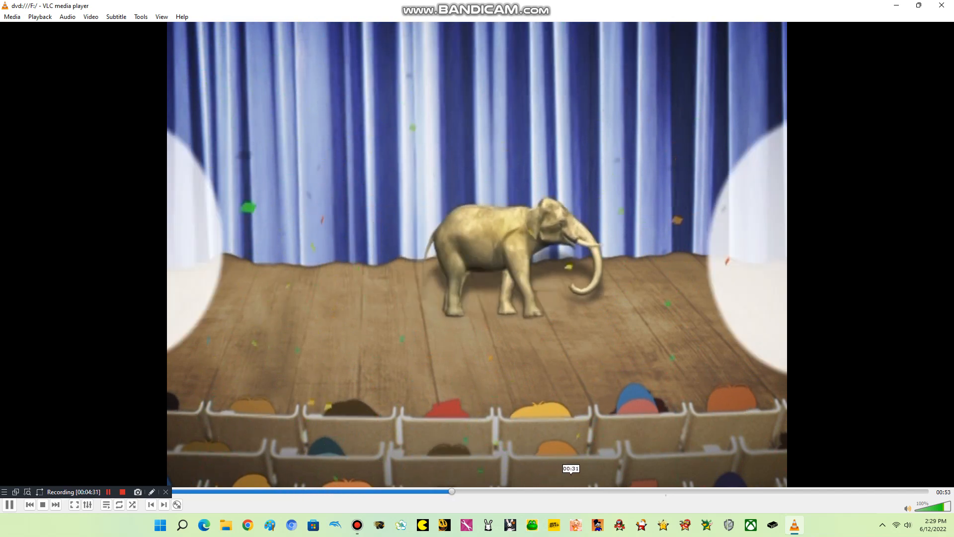